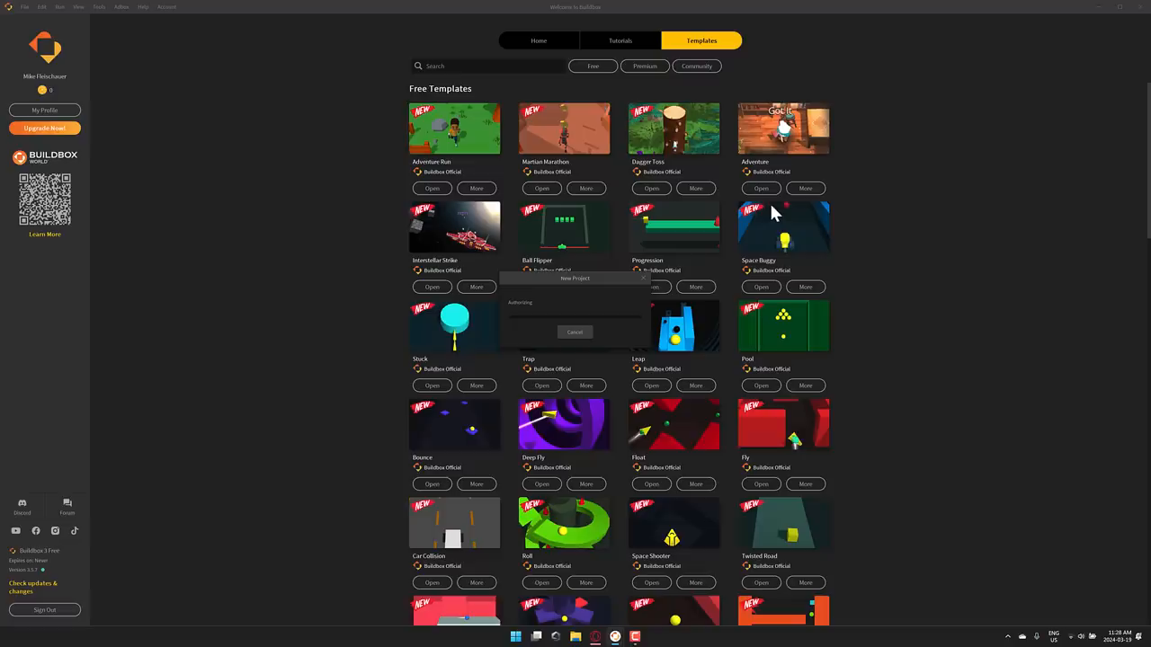
Create a new project from a free 3D game template on the Templates tab
left_click(761, 189)
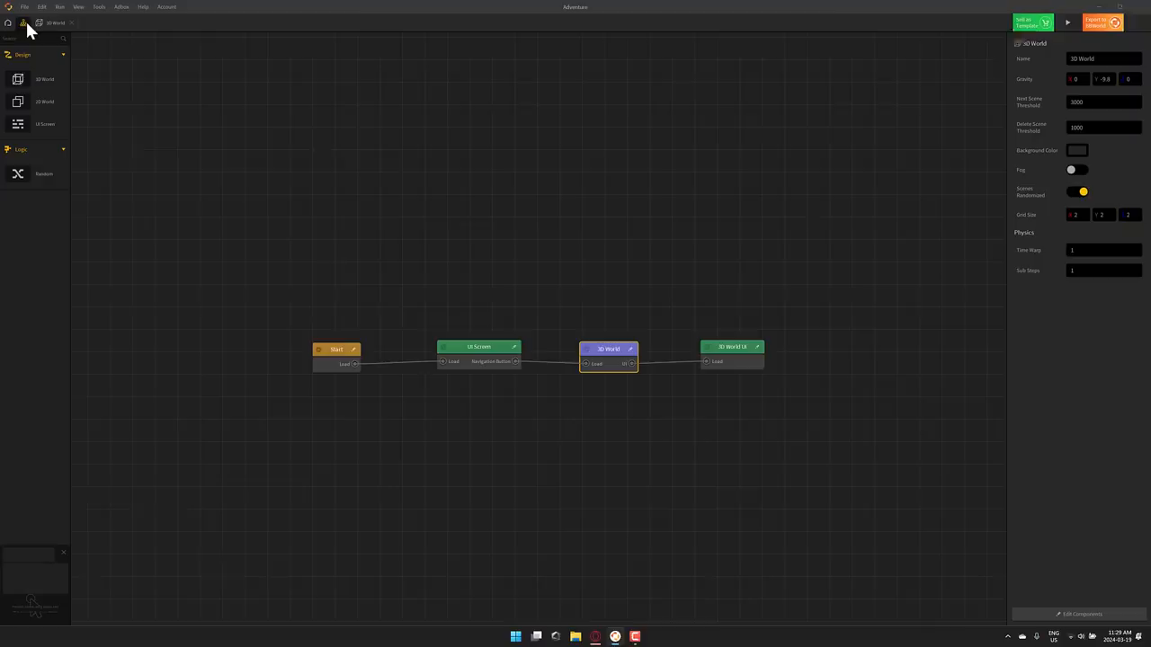
Review the Start and UI Screen node settings and nudge the UI Screen node upward
left_click(336, 349)
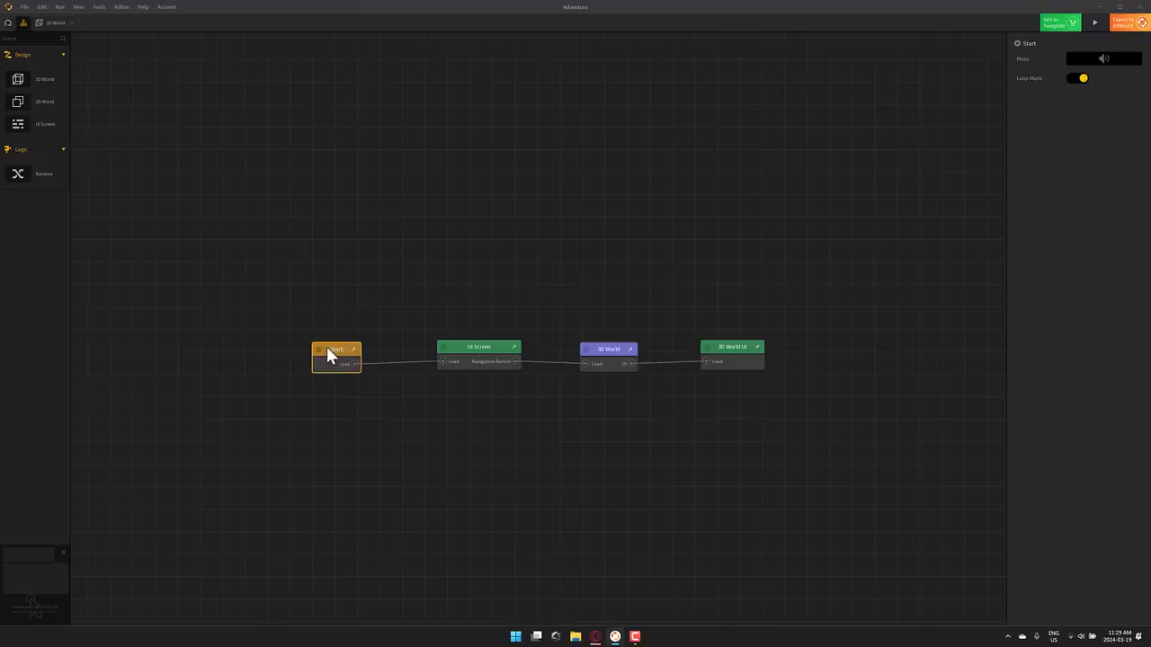
left_click(478, 349)
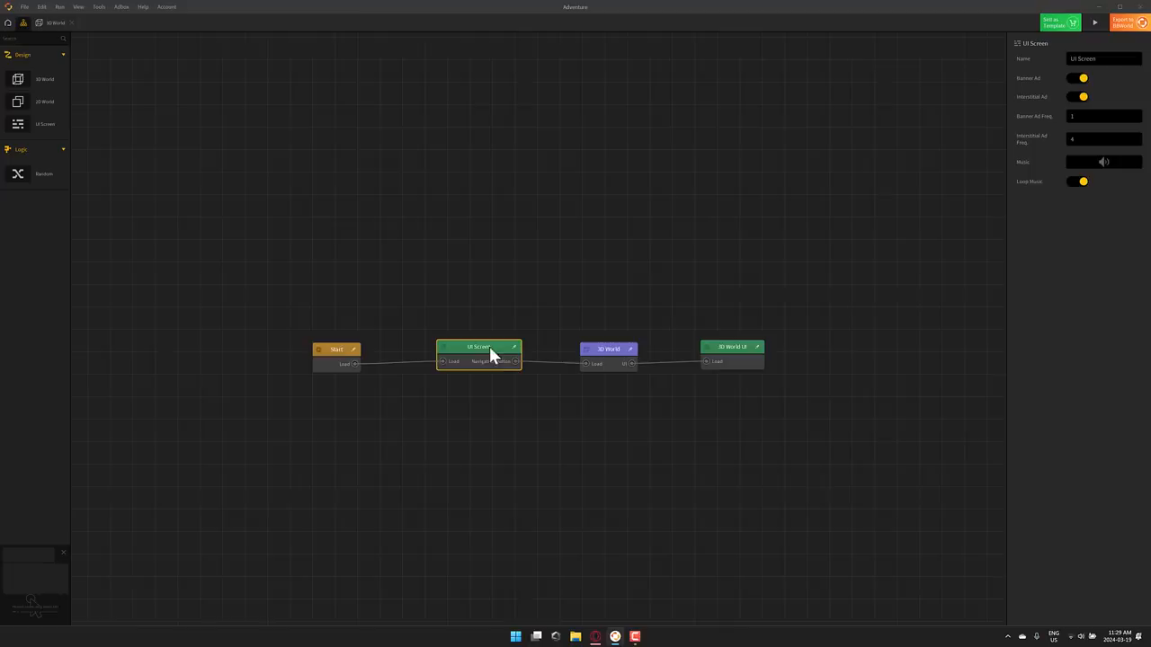
left_click_drag(489, 353, 471, 336)
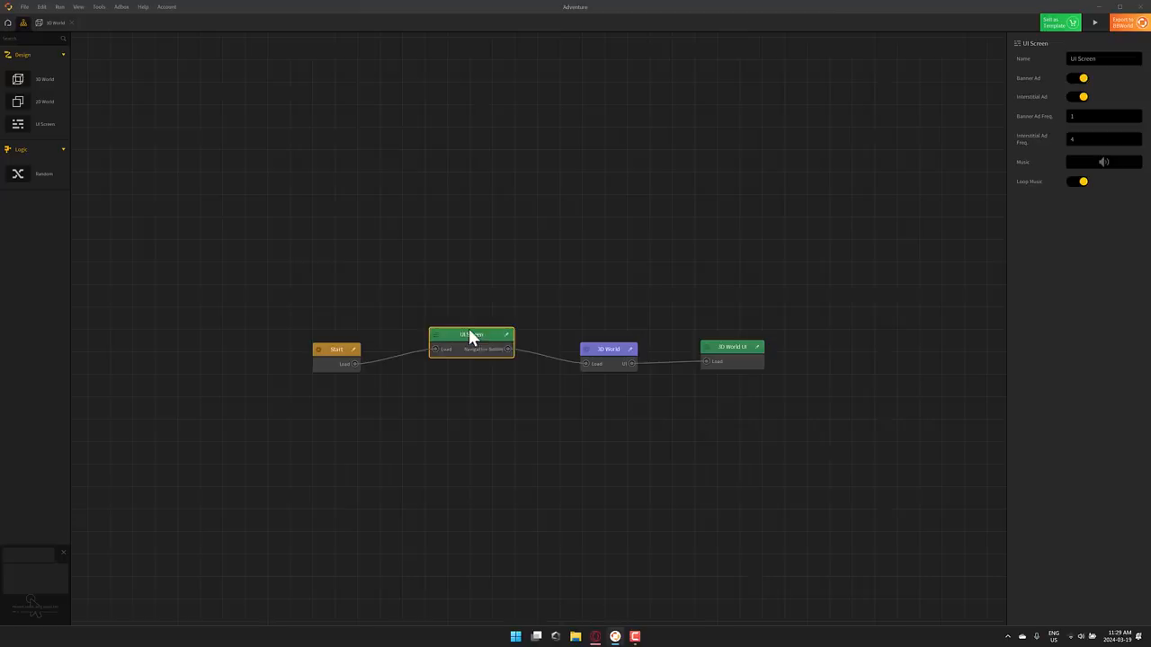
left_click(607, 349)
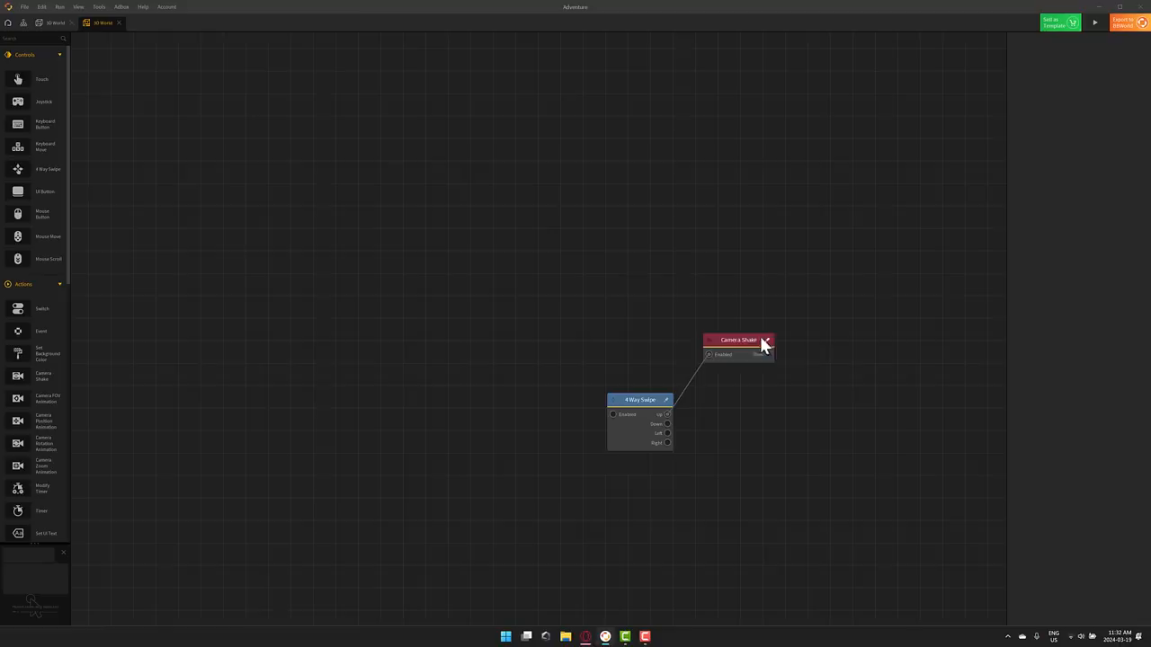
Select the Camera Shake action inside the object's logic to view its settings
left_click(56, 22)
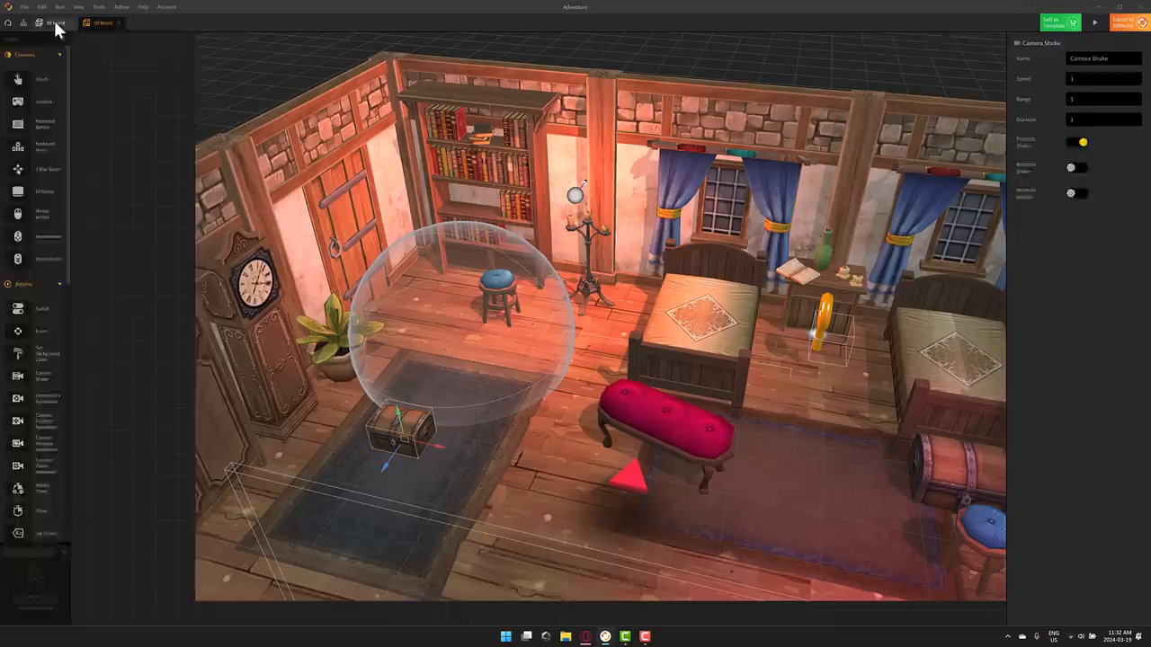
Navigate back up one level from the object's Node Editor via the breadcrumb
left_click(56, 22)
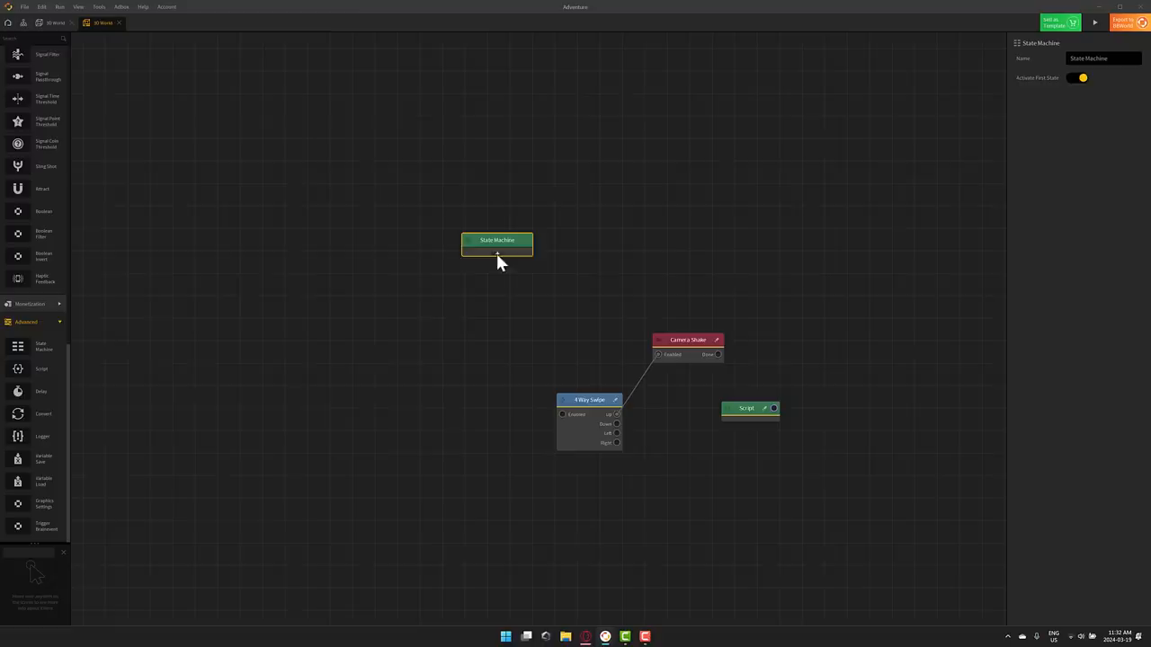
left_click(496, 240)
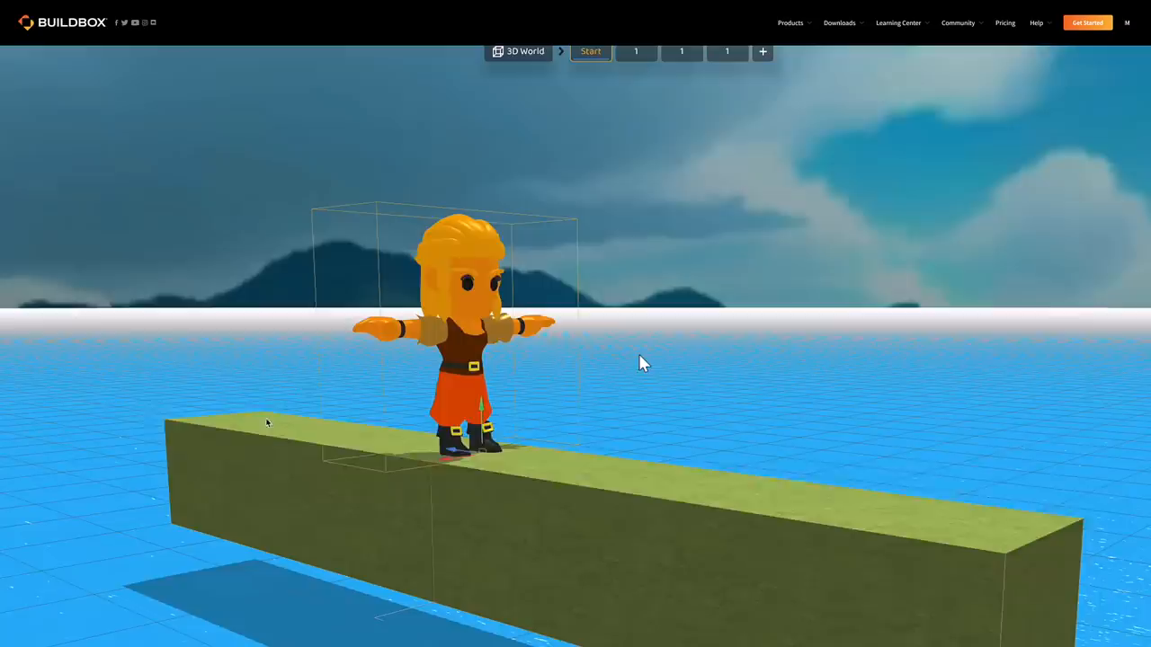
left_click(590, 50)
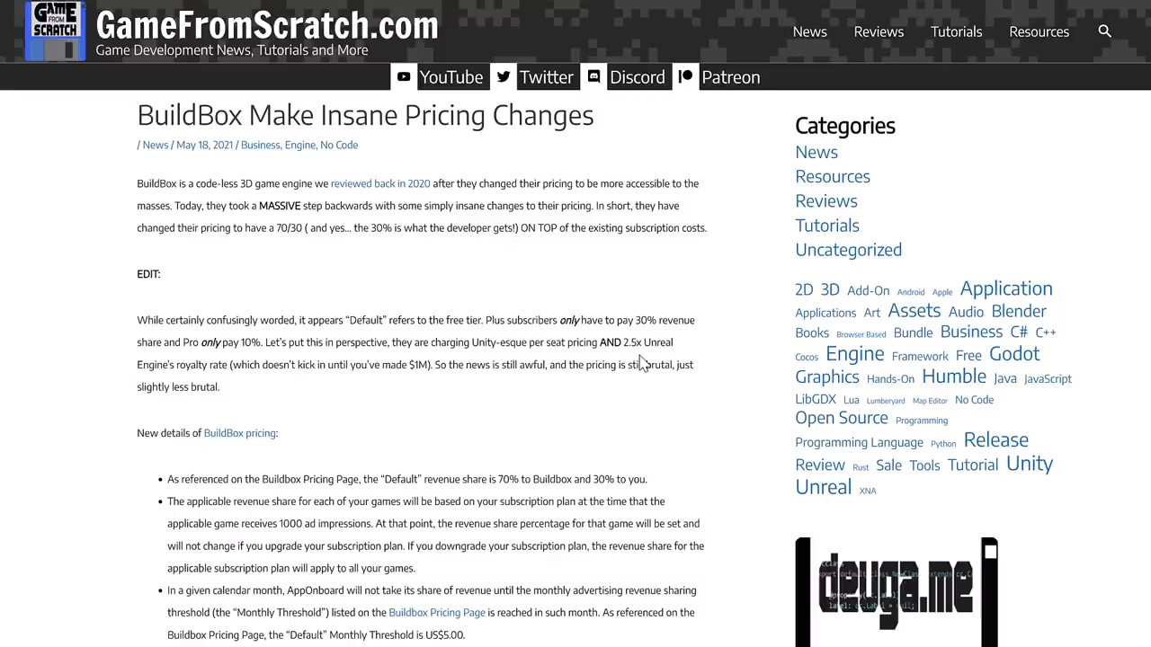
mouse_move(287, 226)
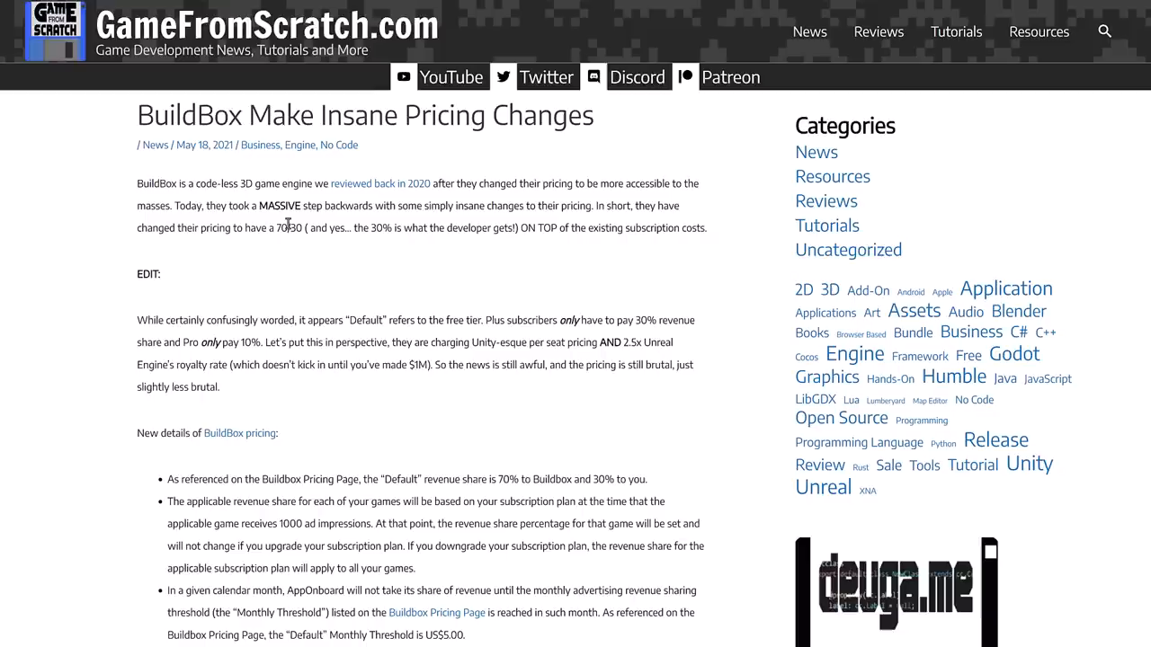
Scroll through the 'BuildBox Make Insane Pricing Changes' article to its revenue-share details
scroll("down", 3)
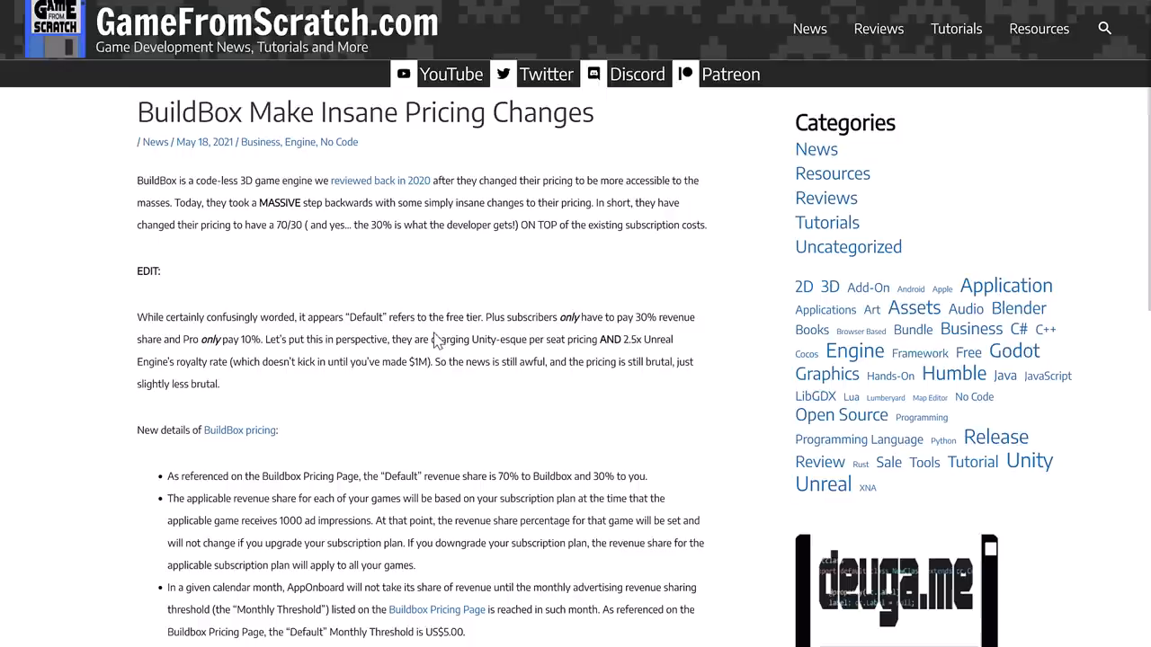
scroll("down", 3)
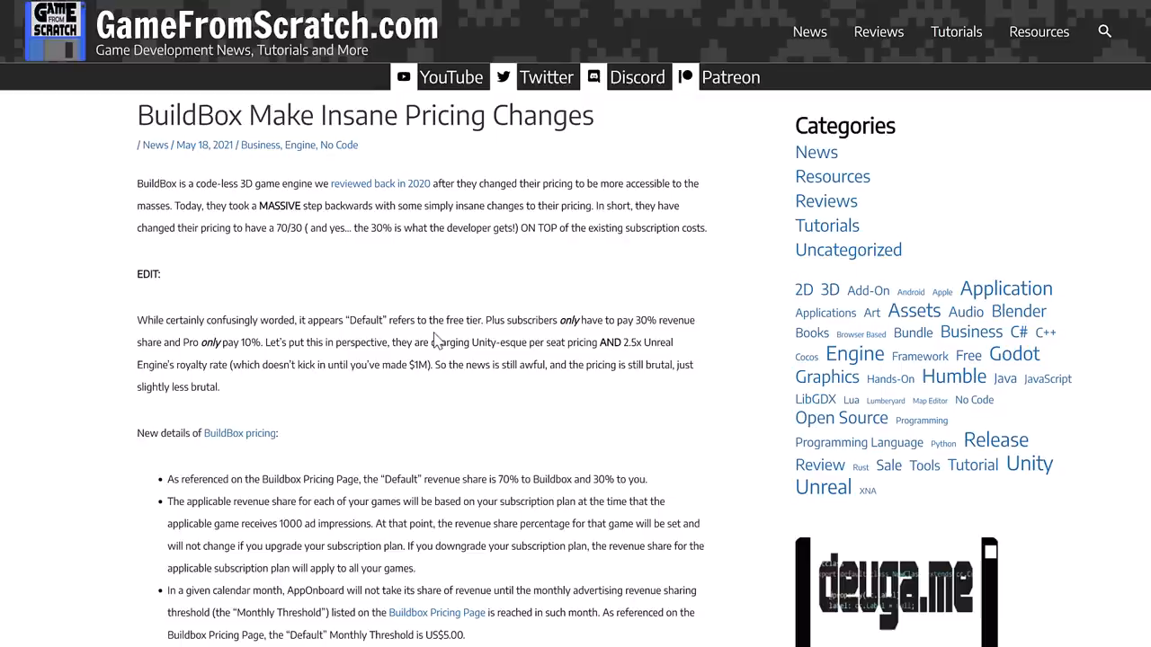